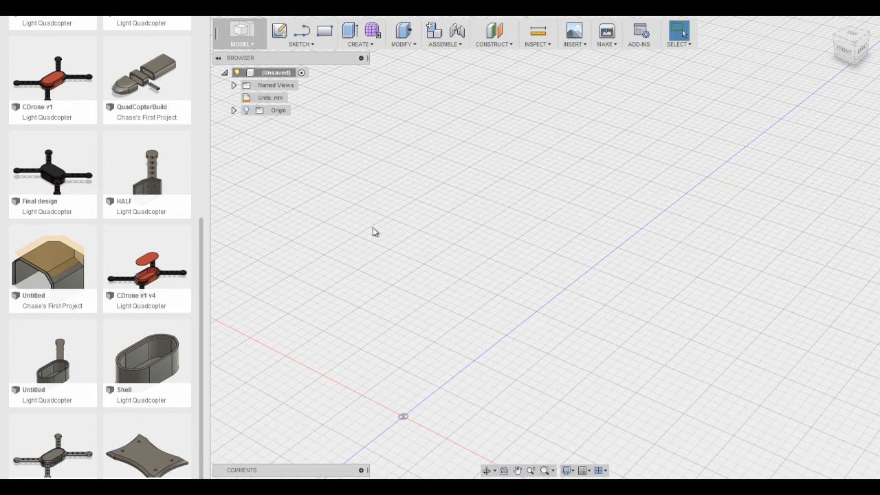
mouse_move(506, 424)
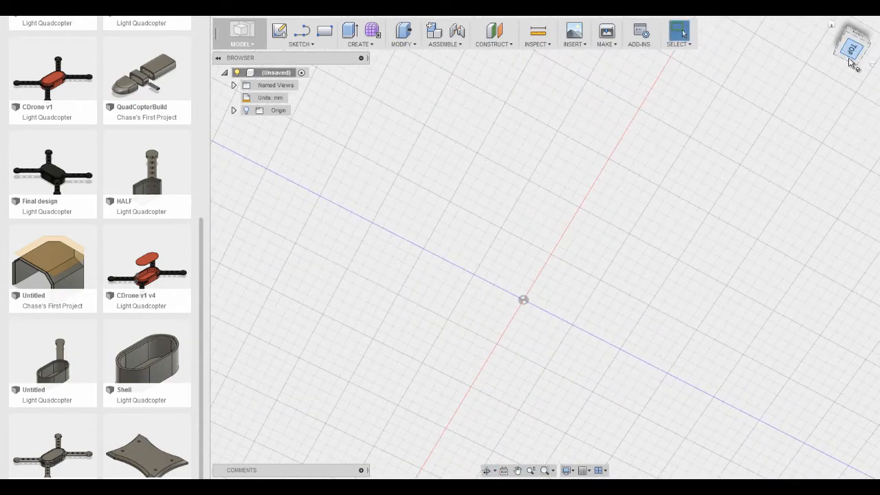
Look straight down from the top via the ViewCube to prepare the ground-plane sketch
left_click(853, 48)
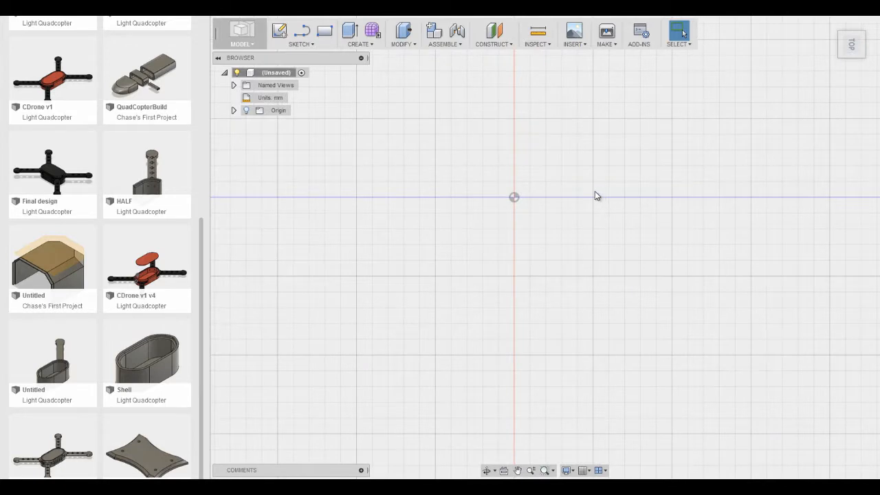
mouse_move(533, 308)
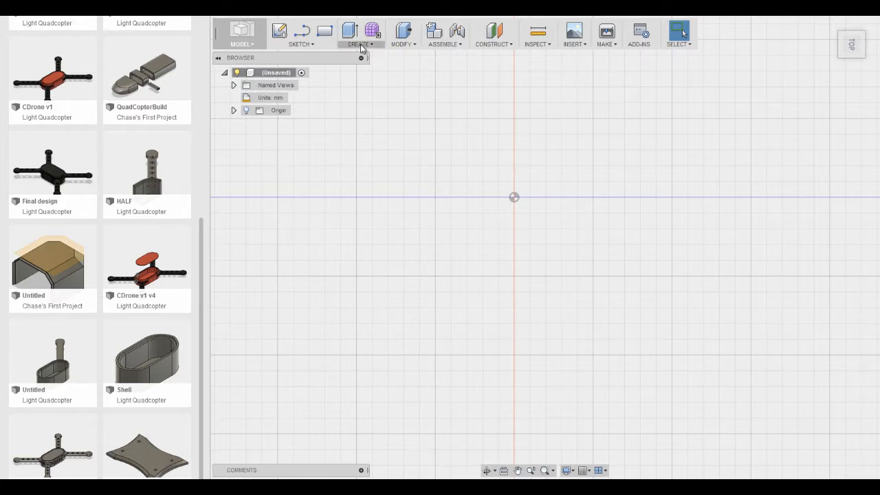
mouse_move(349, 30)
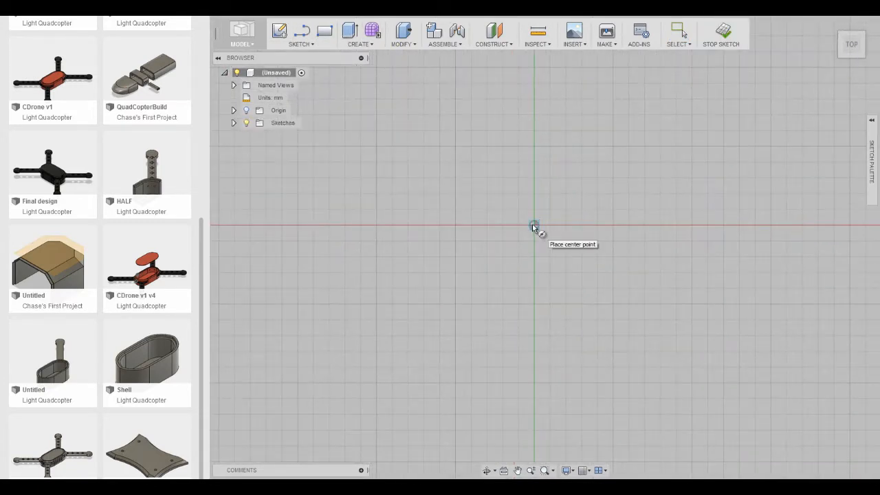
Place a circle on the origin and extrude it into a solid cylinder
left_click(534, 226)
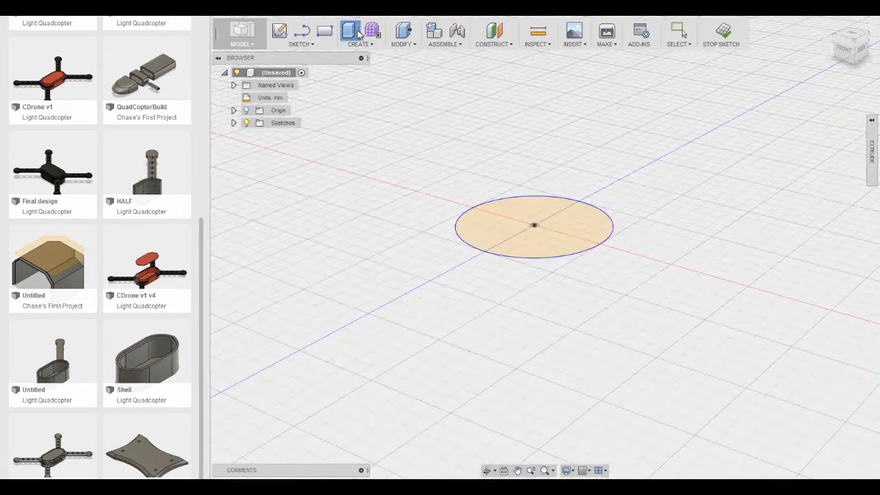
left_click(349, 32)
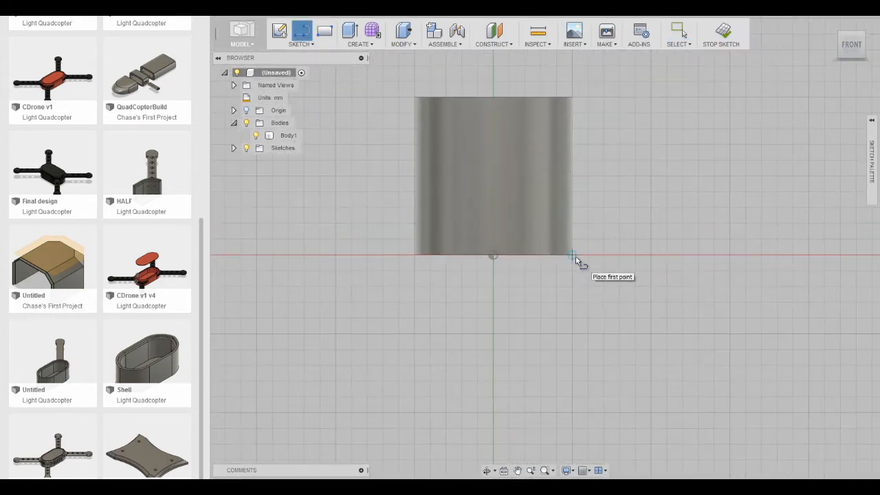
Draw short profile lines at the cylinder's bottom edge and along its side
left_click(572, 257)
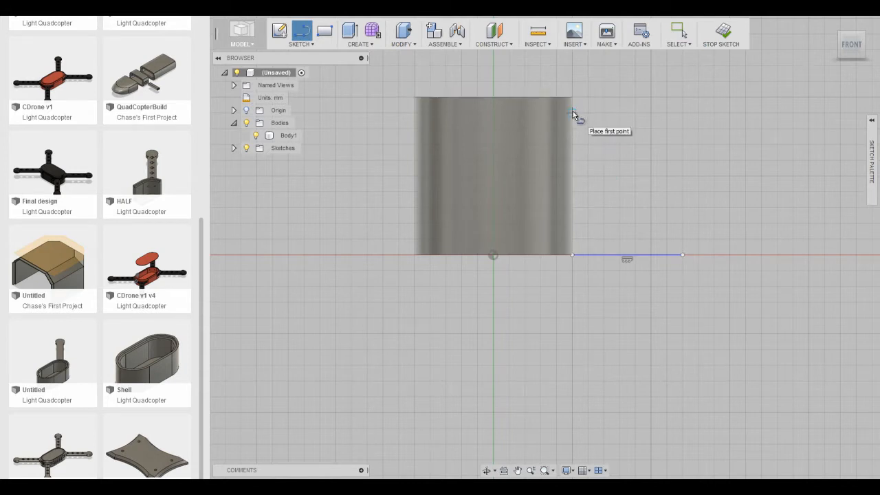
mouse_move(584, 116)
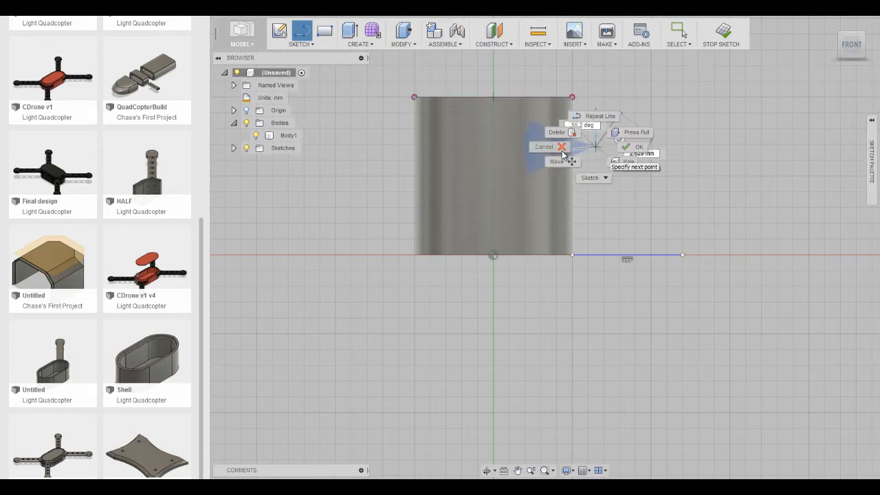
left_click(638, 146)
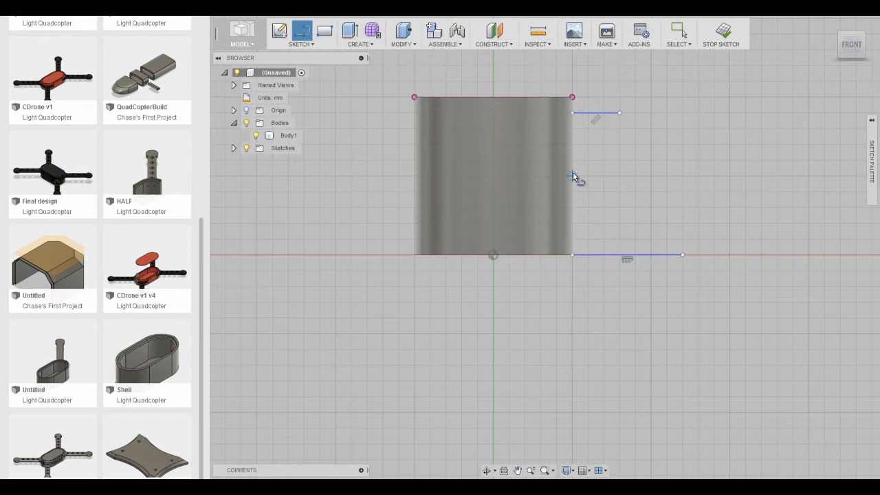
mouse_move(575, 165)
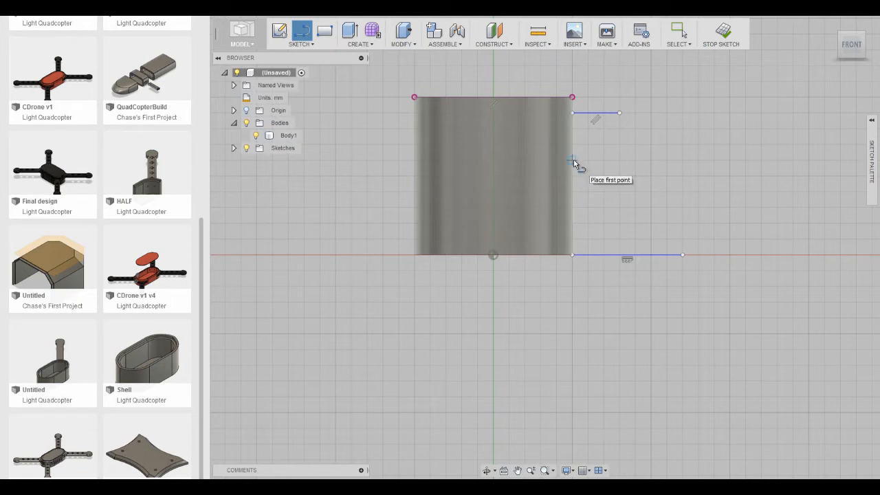
left_click(571, 160)
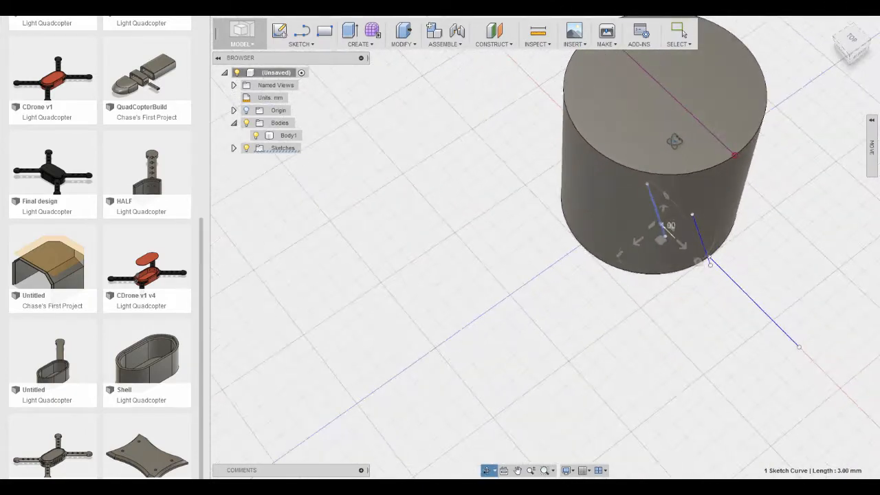
Select the profile lines, move to the Patch surface workspace and begin a loft
left_click(852, 44)
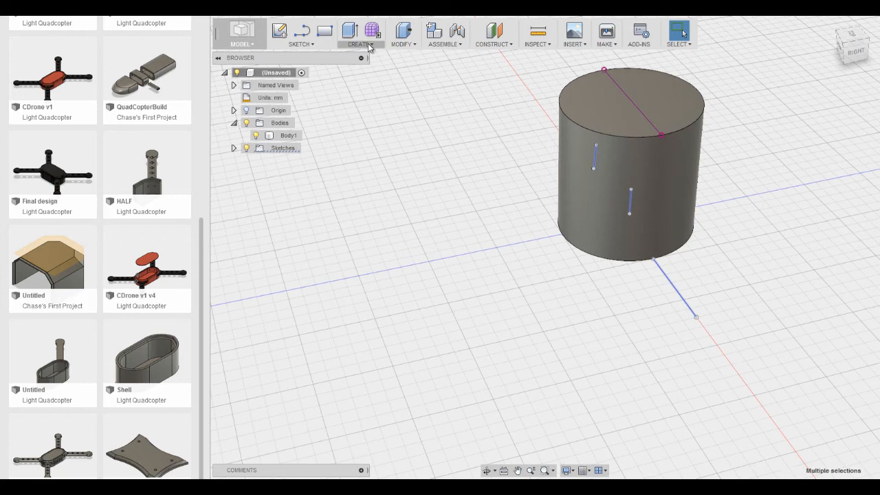
left_click(242, 33)
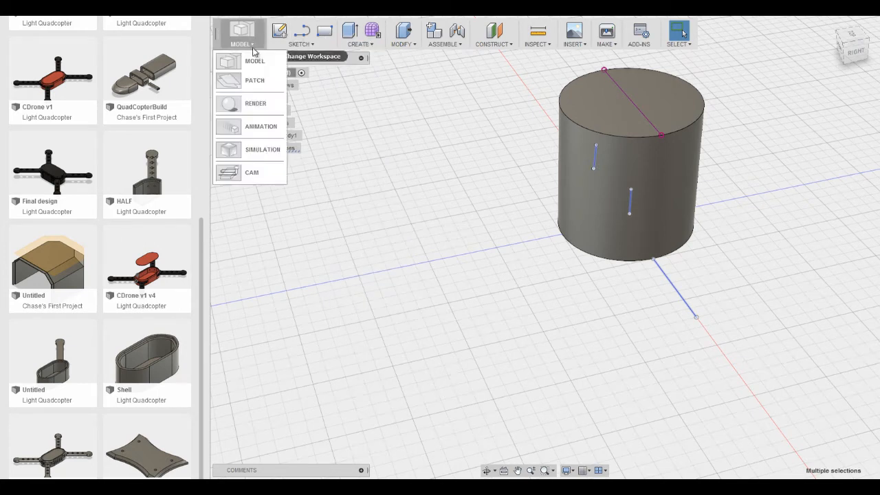
left_click(355, 33)
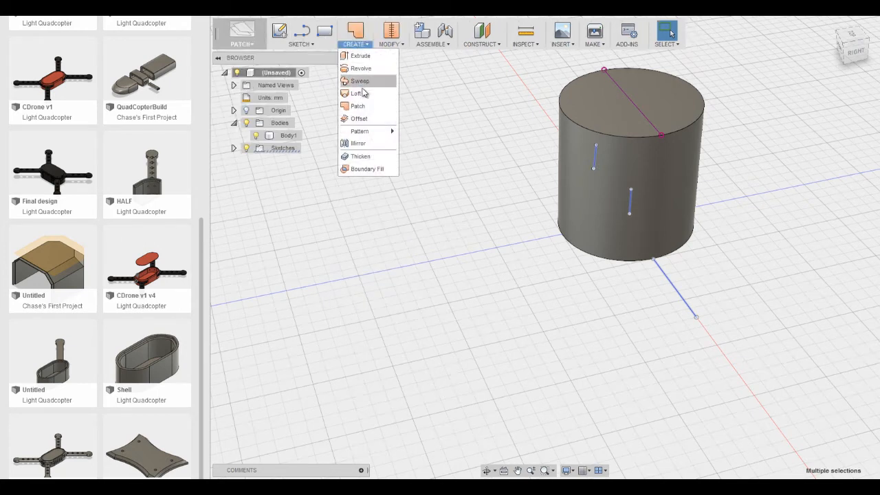
left_click(357, 93)
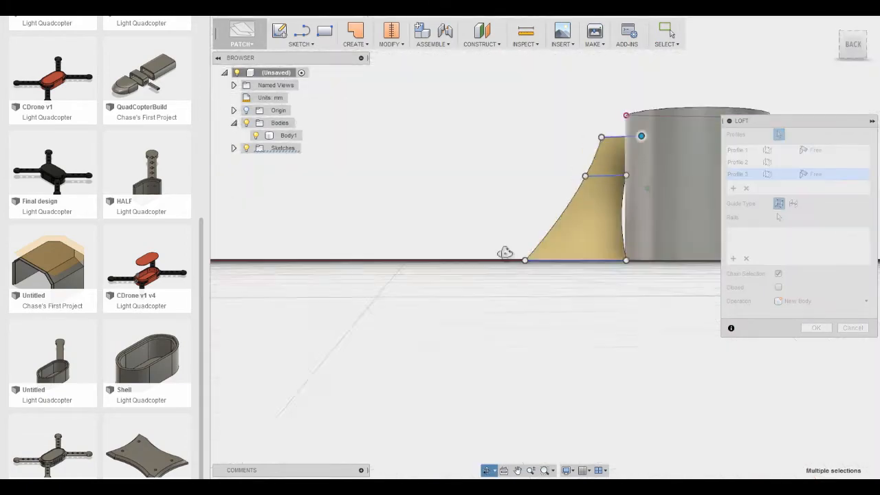
Check the lofted blade surface from an angle and confirm it
left_click_drag(506, 250, 608, 268)
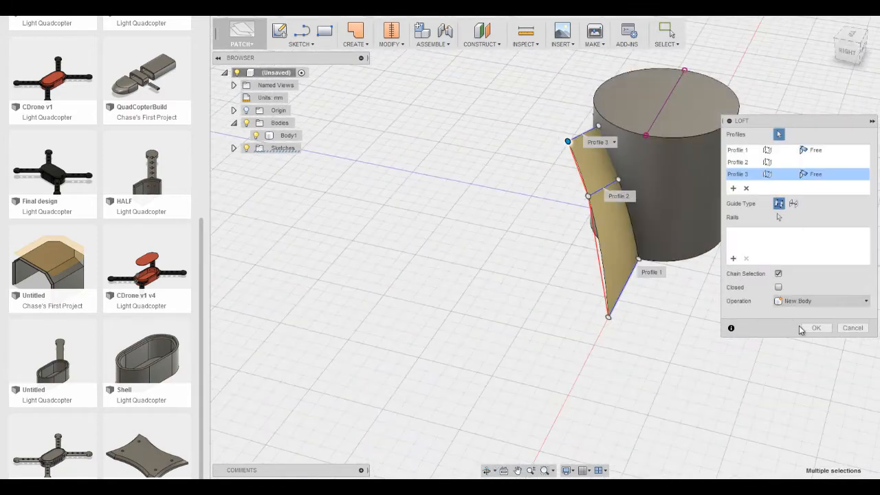
left_click(815, 328)
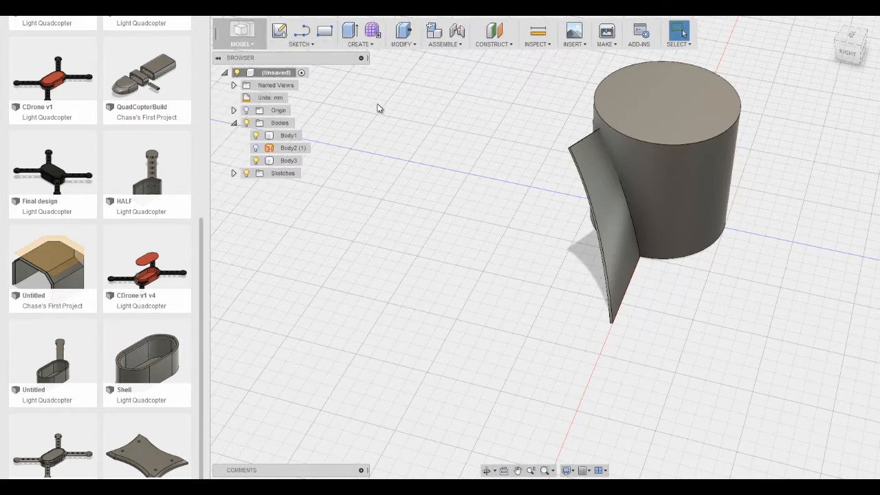
Select the blade body and circular-pattern it 16 times around the cylinder axis
left_click(288, 160)
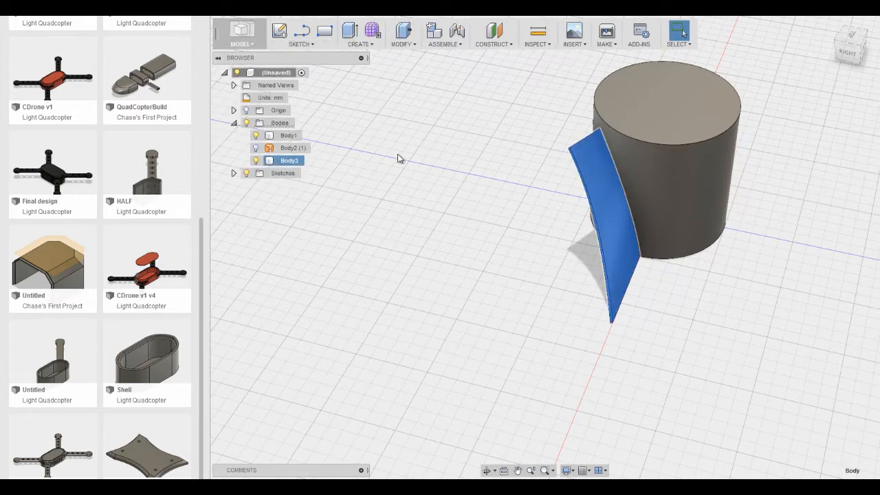
left_click(360, 33)
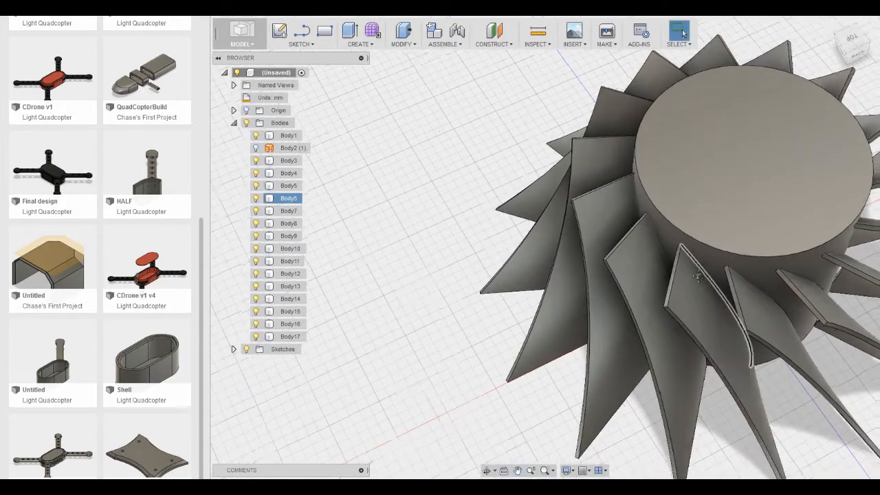
Sketch a hub-centred circle sized past the hub edge out across the blades
left_click(300, 33)
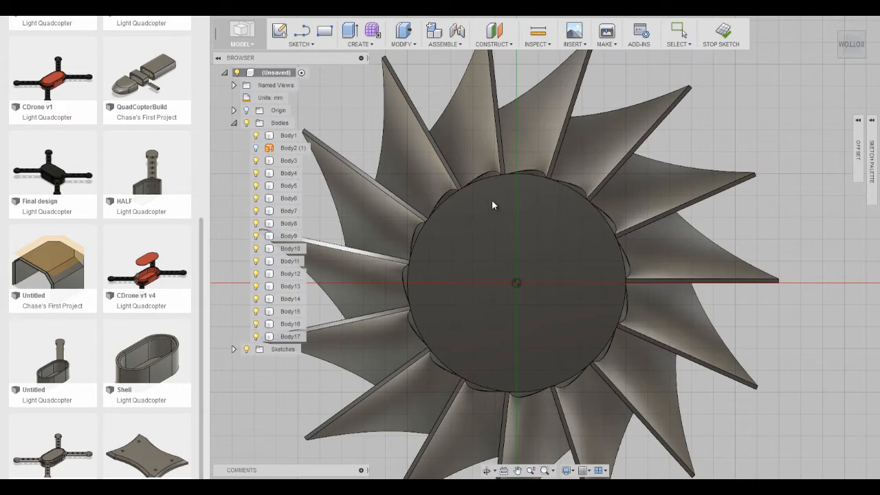
mouse_move(474, 182)
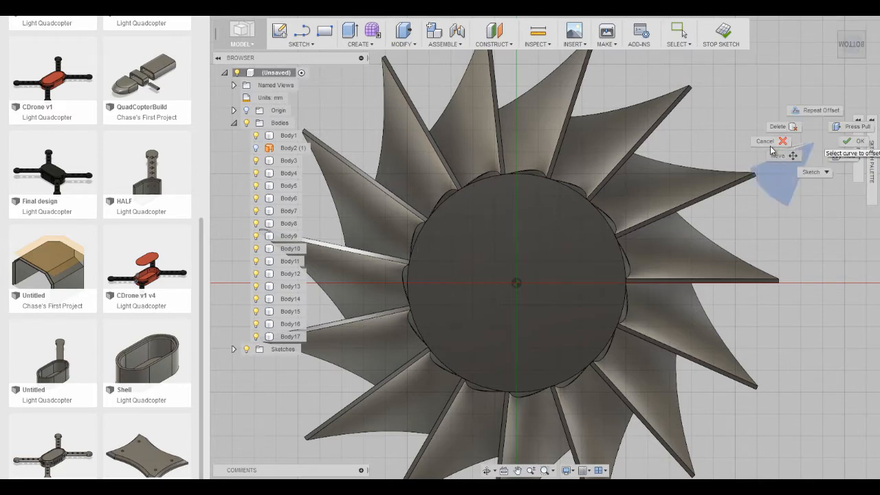
left_click(300, 44)
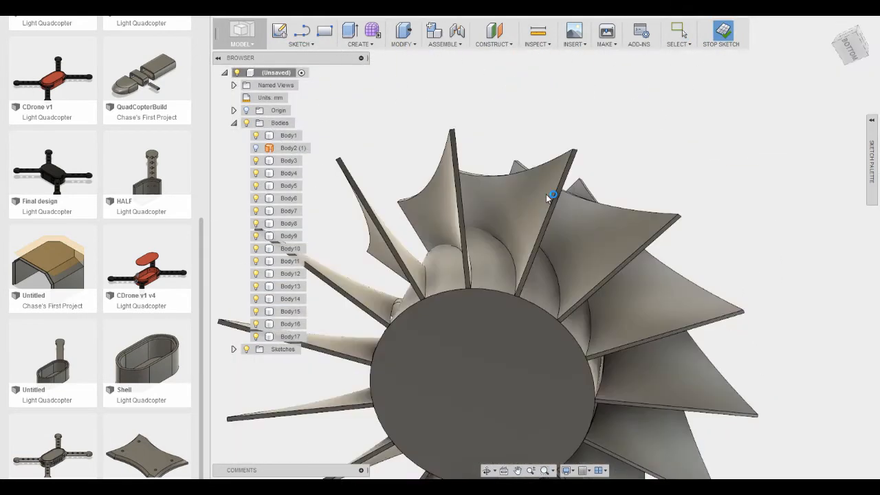
left_click(299, 44)
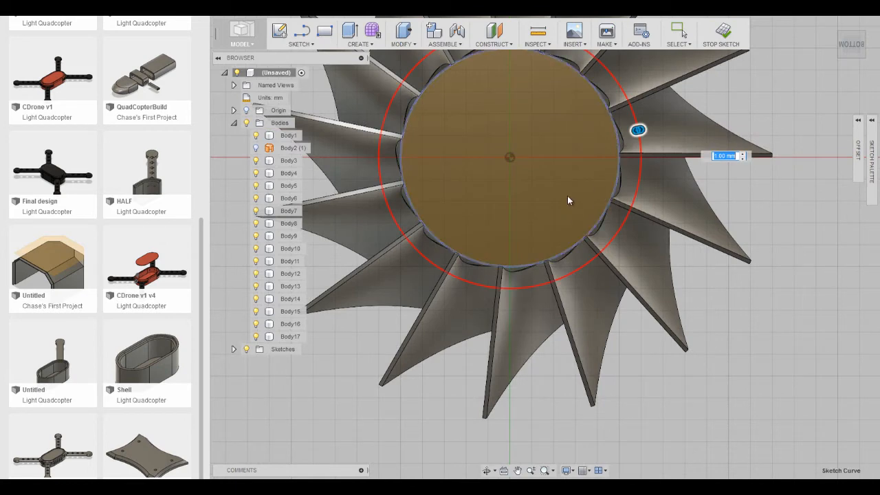
left_click_drag(638, 130, 640, 135)
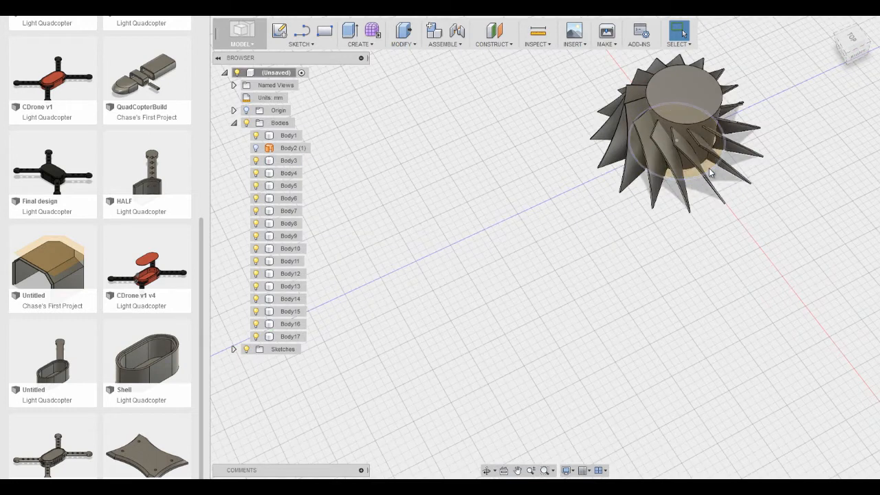
Loft the hub's top face to the circle with the Join operation and confirm
left_click(676, 140)
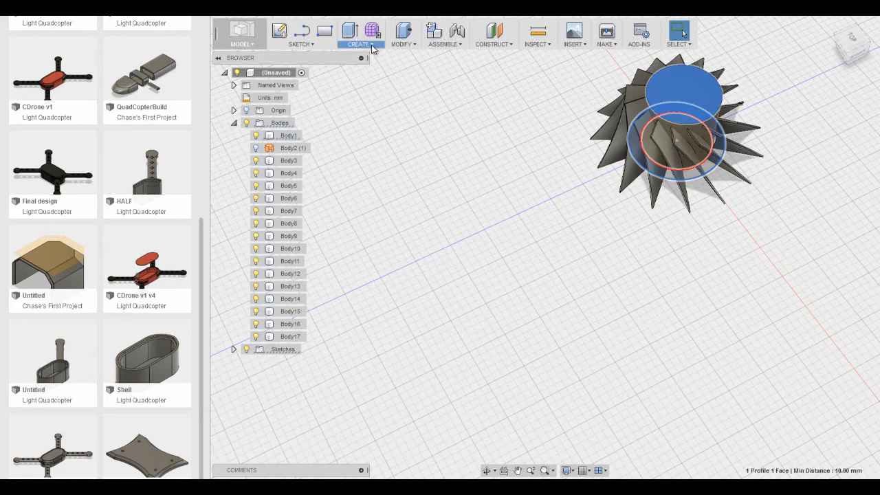
left_click(357, 44)
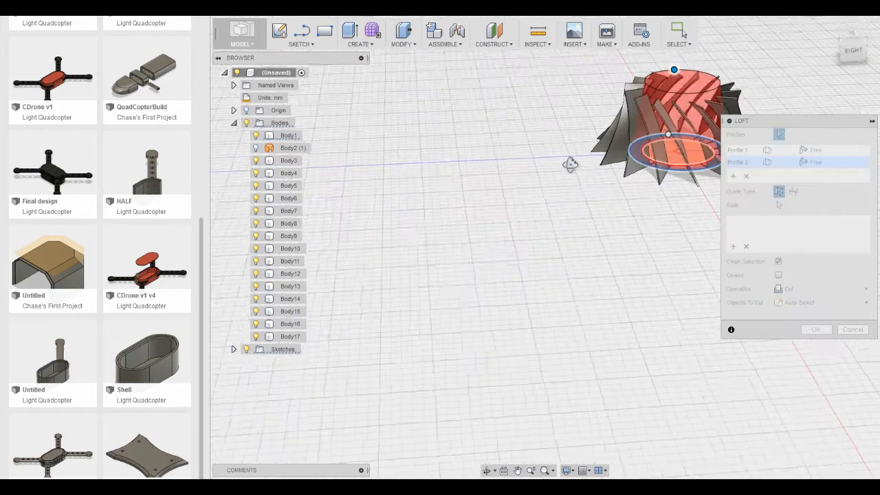
left_click(818, 288)
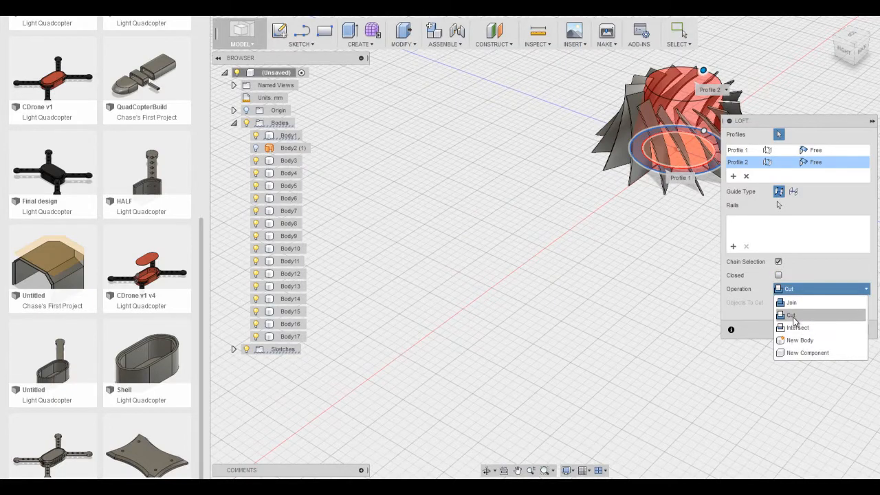
left_click(792, 303)
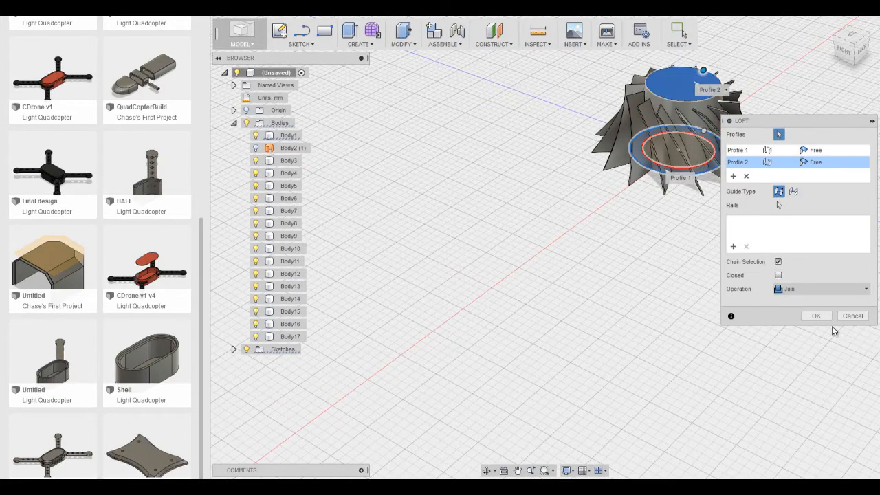
left_click(817, 314)
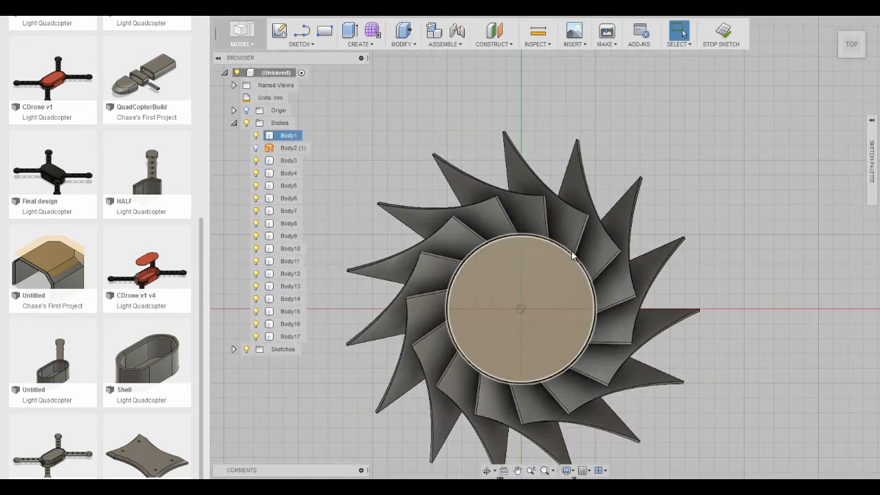
Sketch a larger hub-centred circle reaching across the blades and finish the sketch
left_click(298, 33)
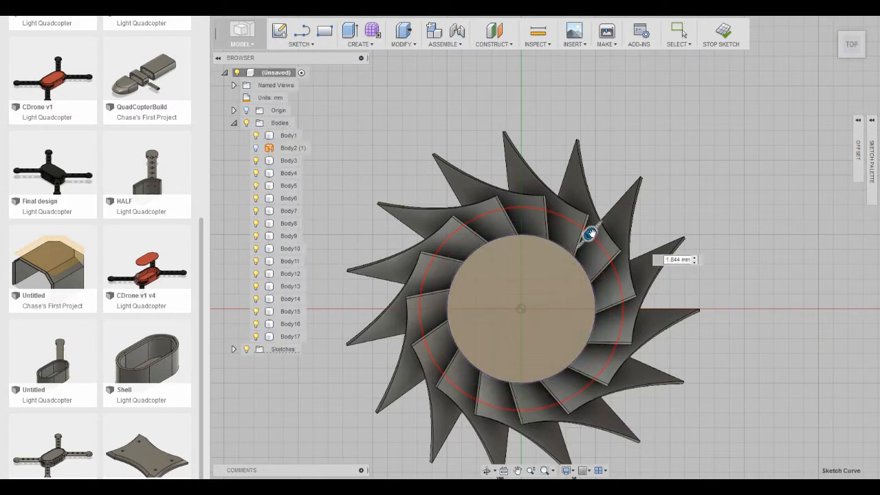
left_click_drag(589, 234, 593, 227)
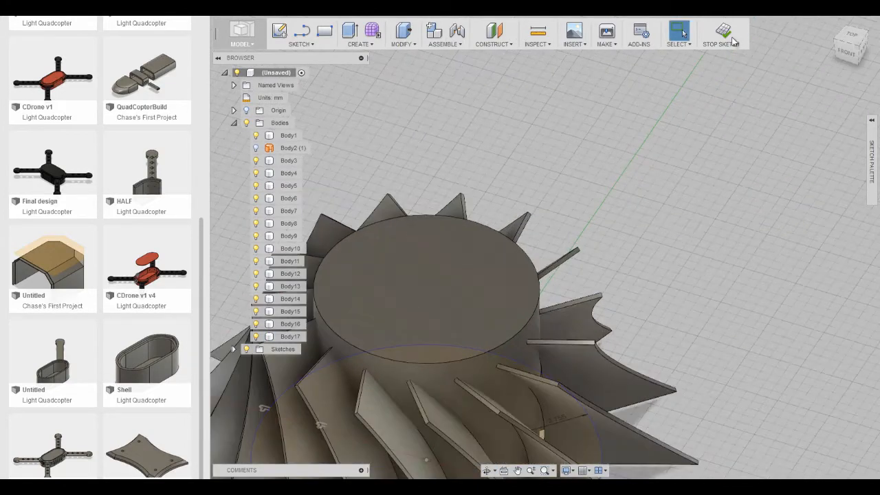
left_click(720, 34)
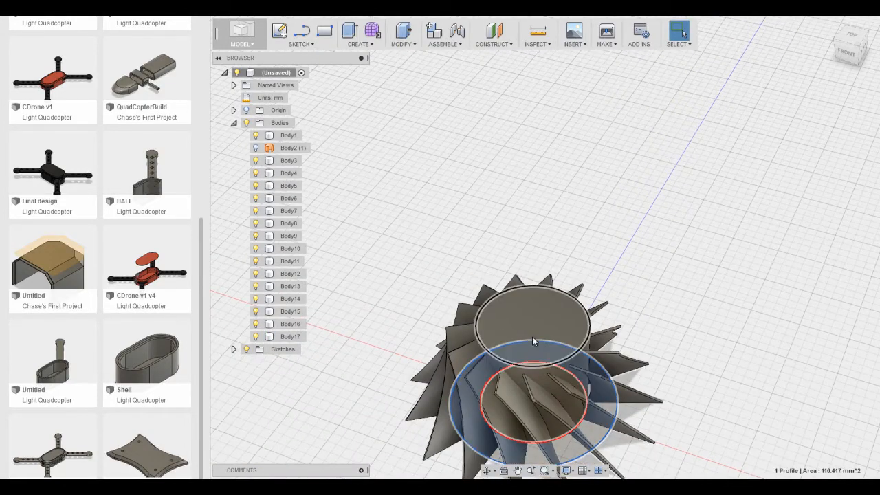
Loft the new circle to the hub's top face, joining the blades into one hub body
left_click(534, 323)
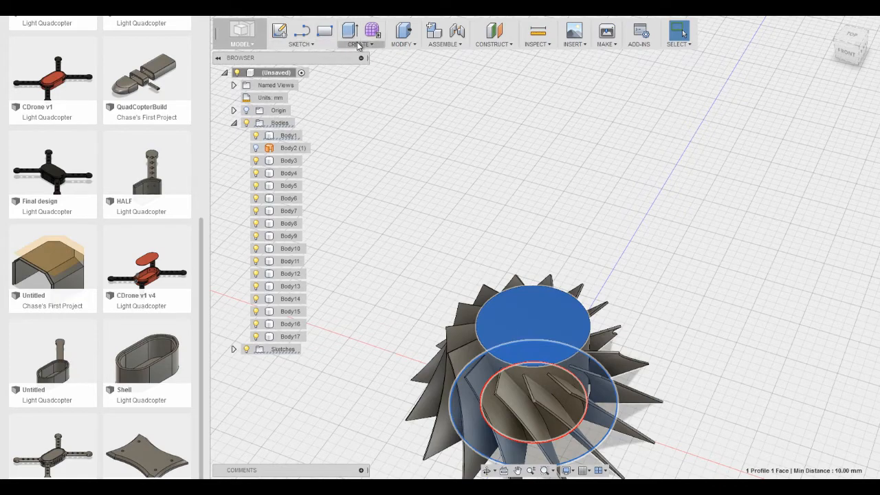
left_click(360, 44)
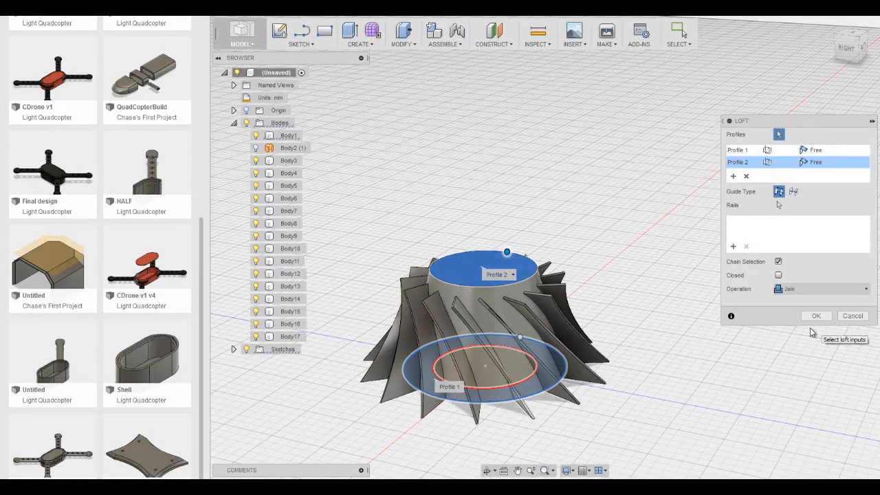
left_click(817, 315)
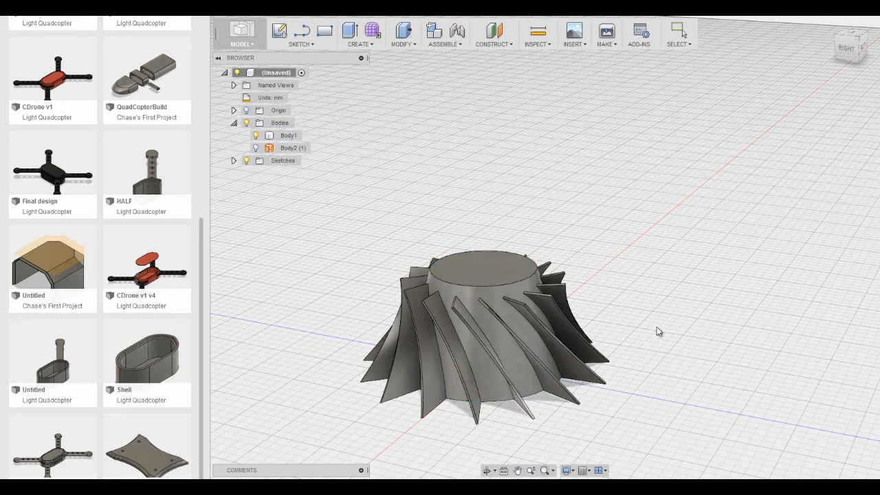
Select the hub's top face from above and push it down into the body
left_click(484, 268)
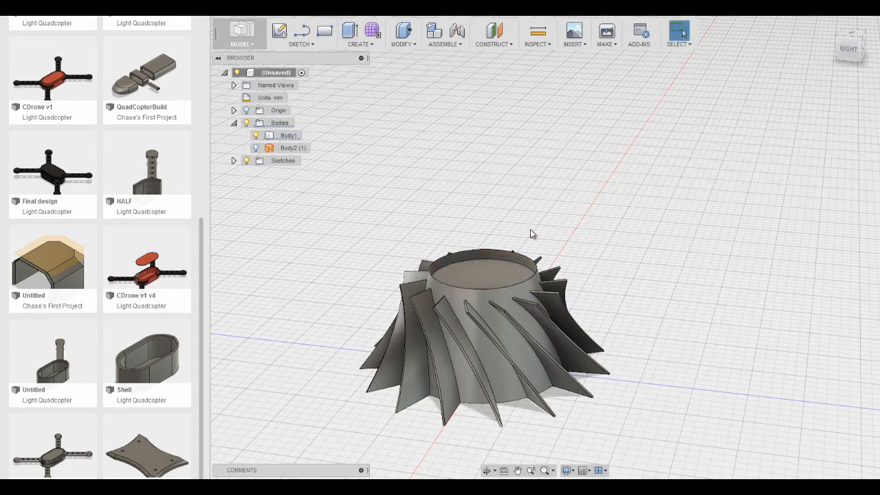
left_click_drag(533, 233, 556, 237)
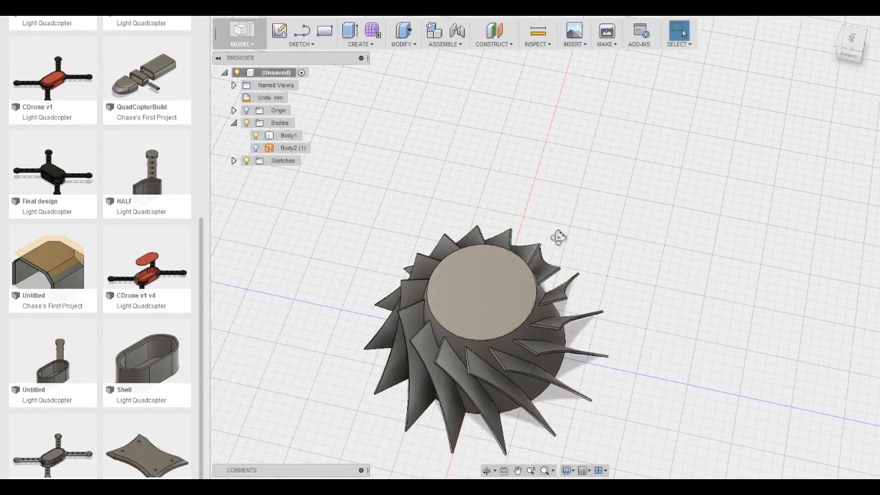
left_click(481, 275)
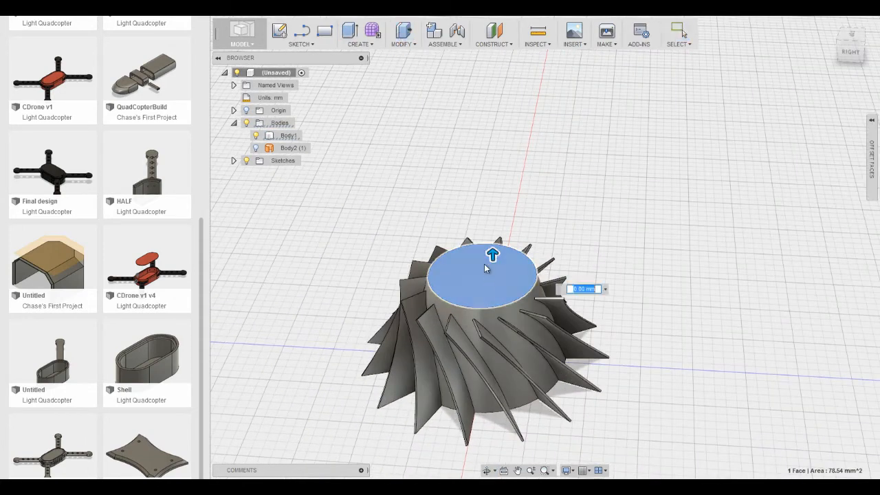
left_click_drag(492, 256, 494, 282)
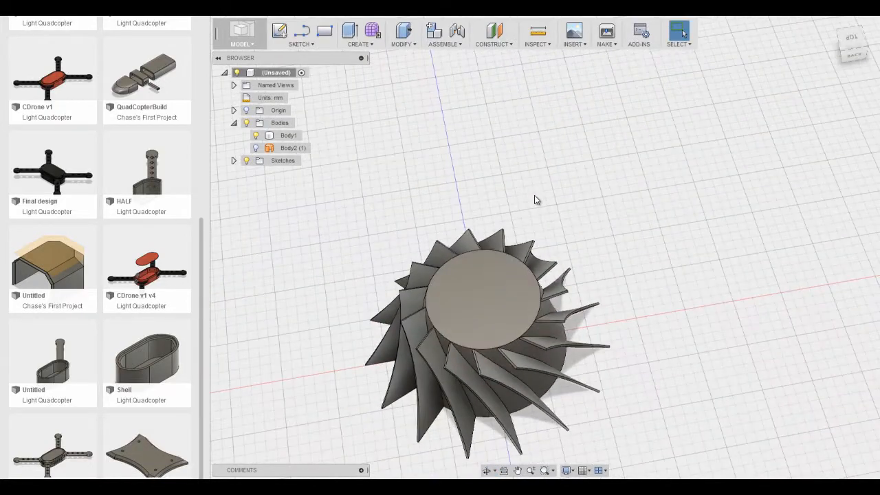
left_click_drag(536, 199, 605, 259)
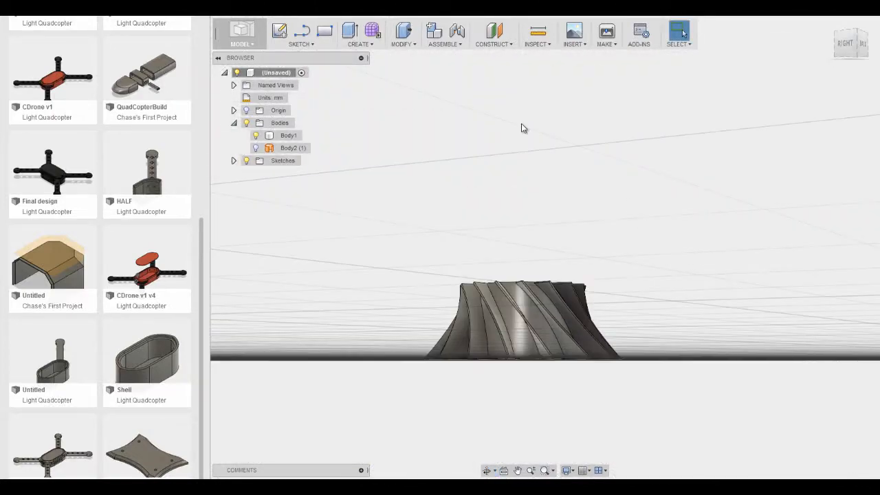
mouse_move(734, 362)
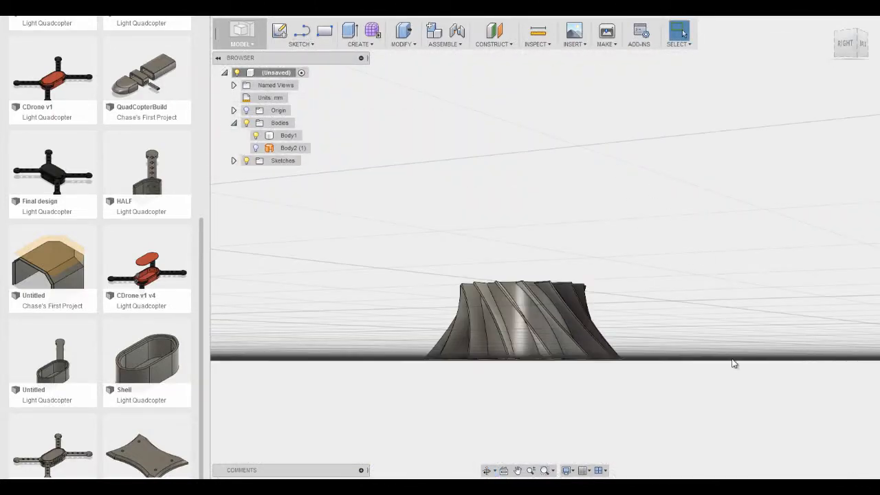